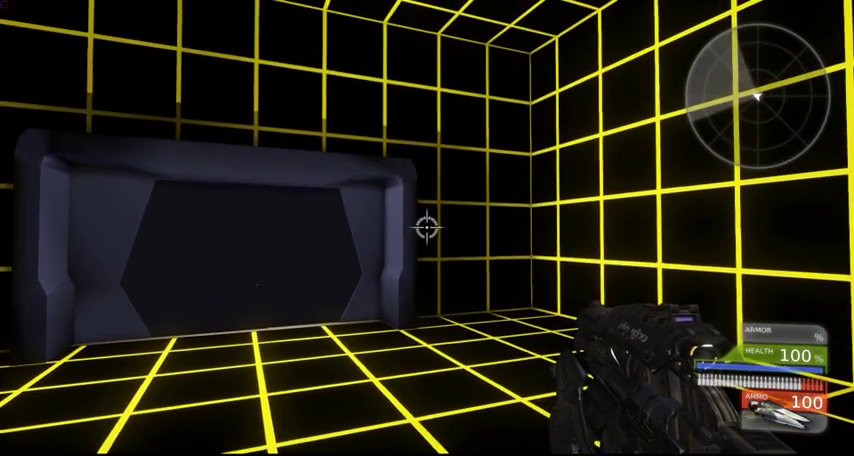
# Walk forward through the doorway and down the hallway to the glowing armored character.
pyautogui.press('W')
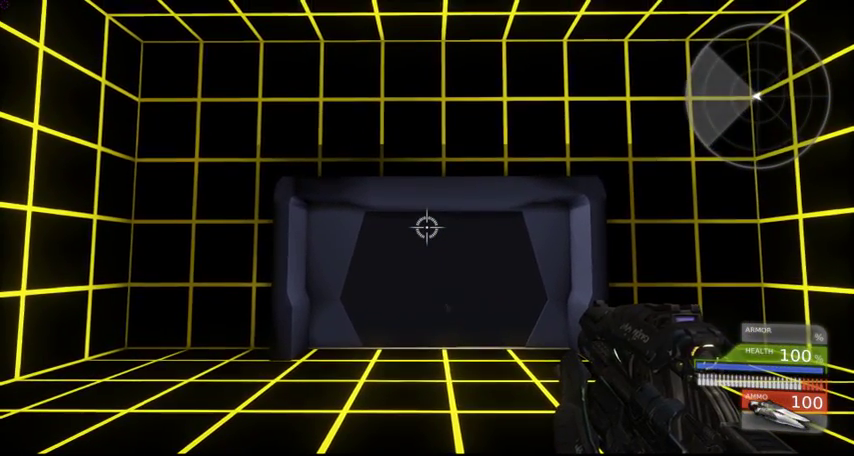
pyautogui.press('w')
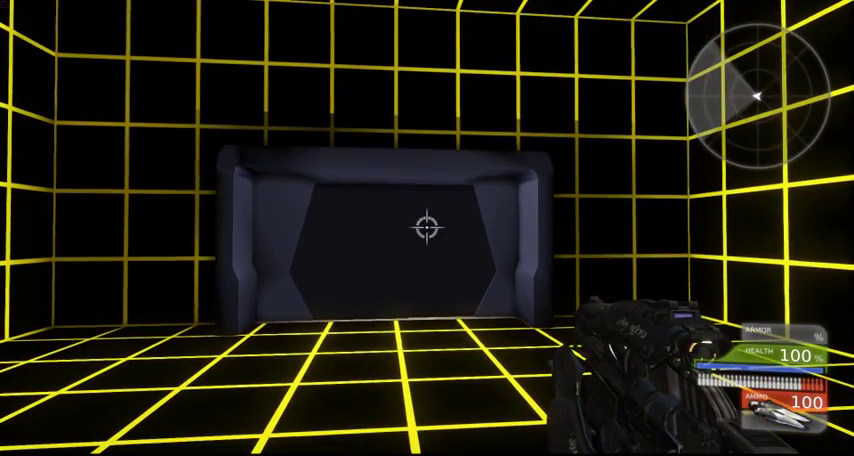
pyautogui.press('w')
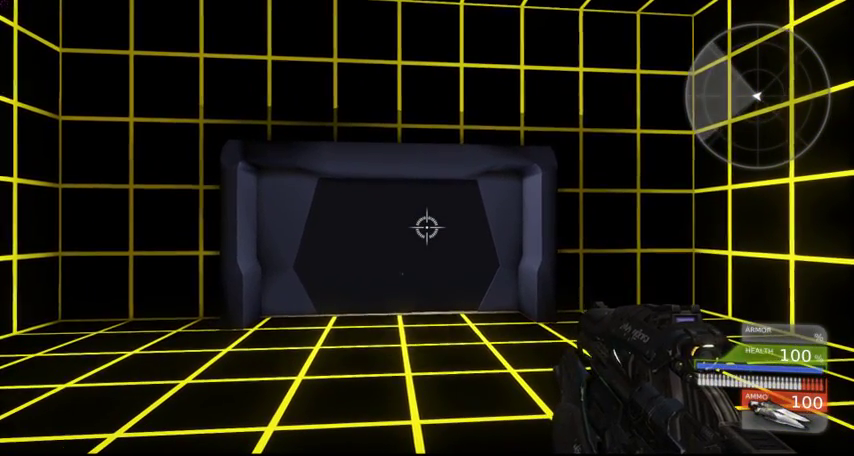
pyautogui.moveTo(427, 228)
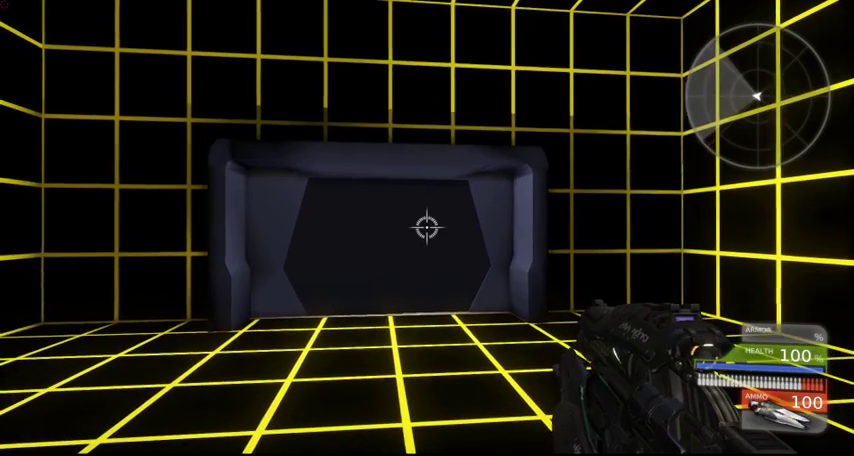
pyautogui.press('w')
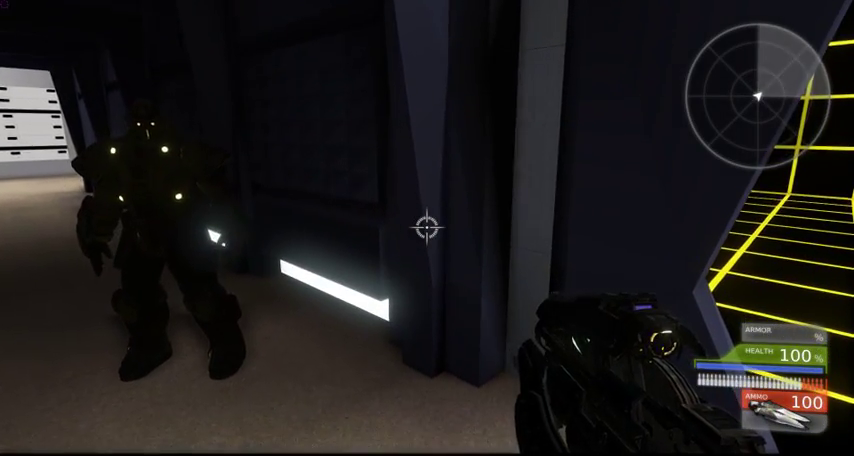
pyautogui.moveTo(427, 228)
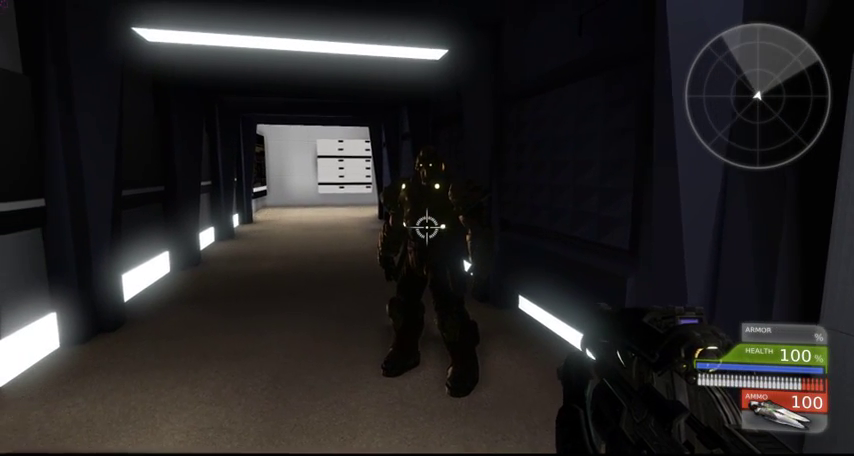
pyautogui.moveTo(427, 228)
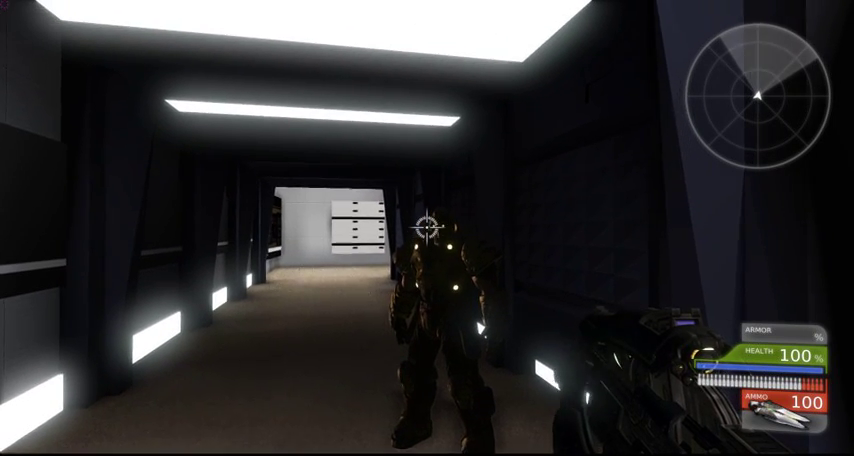
pyautogui.moveTo(427, 200)
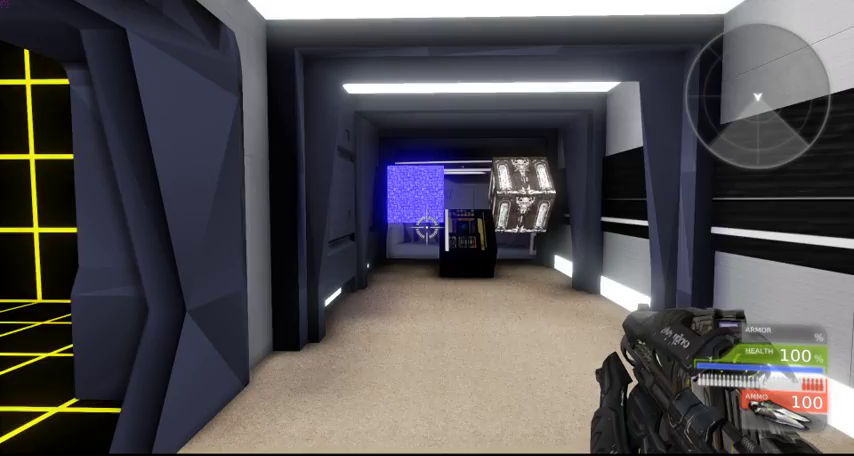
pyautogui.moveTo(427, 228)
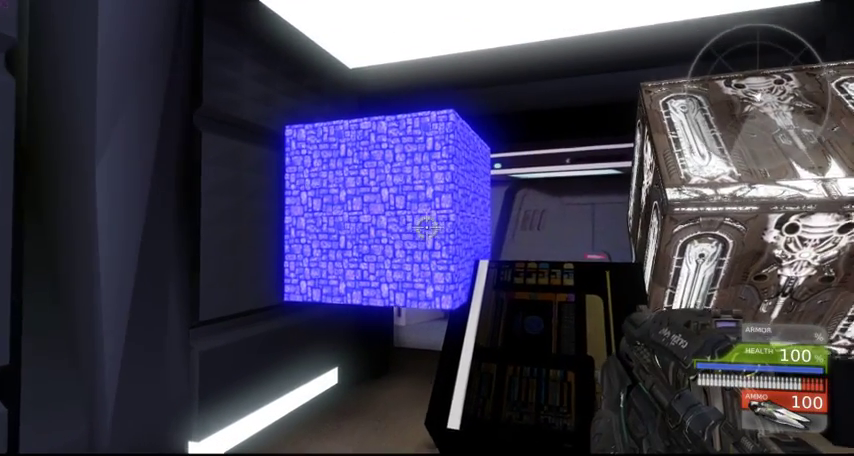
pyautogui.moveTo(427, 228)
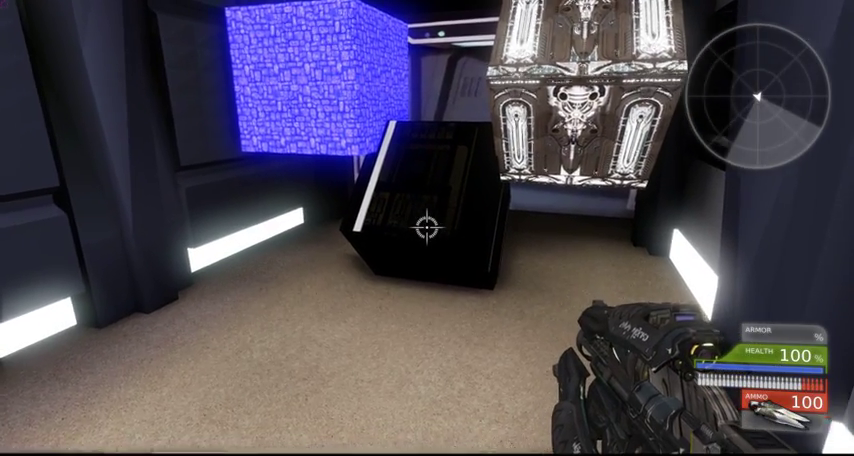
pyautogui.moveTo(427, 228)
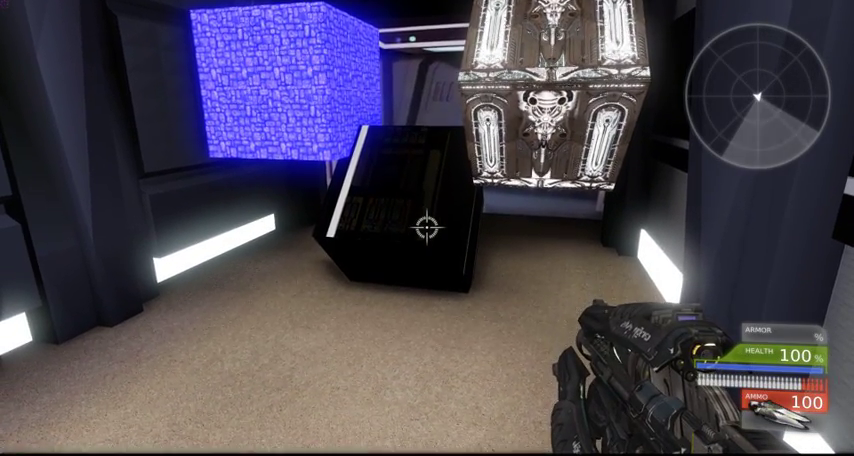
pyautogui.moveTo(427, 228)
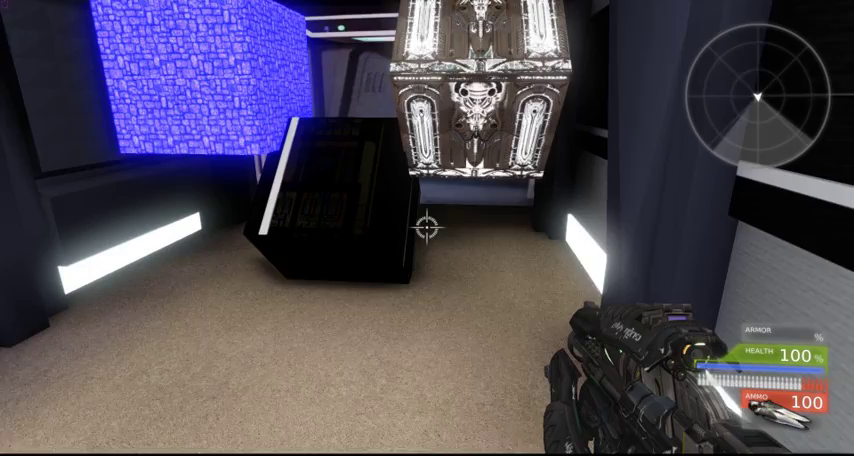
pyautogui.moveTo(427, 228)
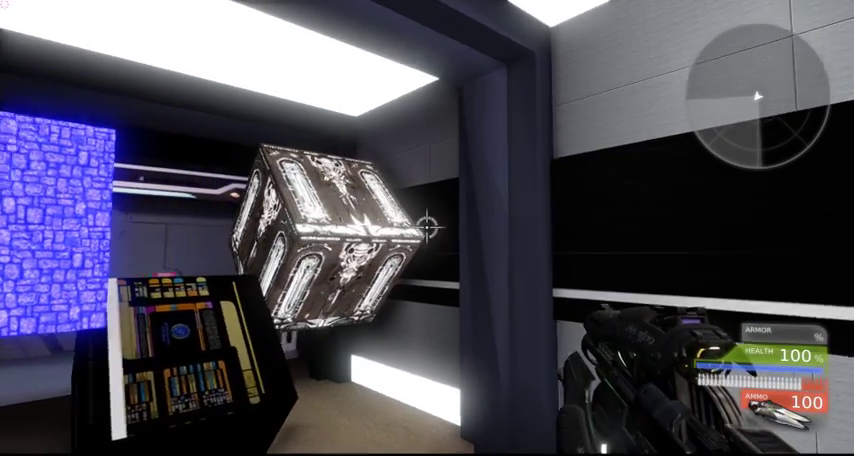
pyautogui.moveTo(427, 228)
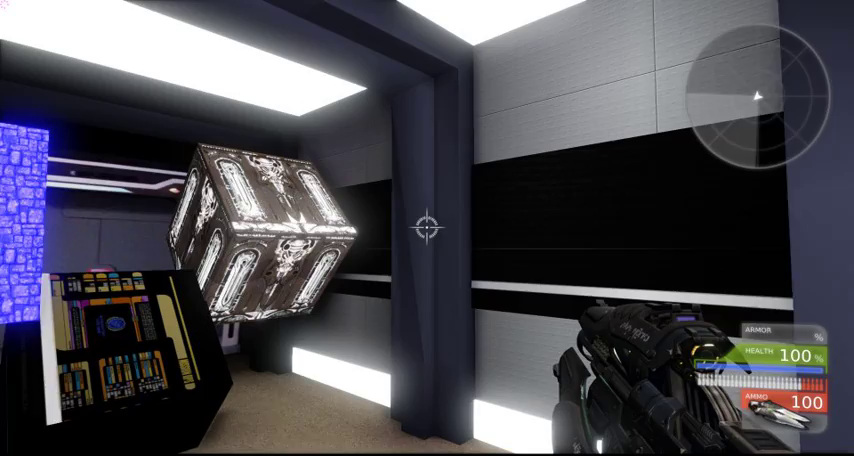
pyautogui.moveTo(427, 228)
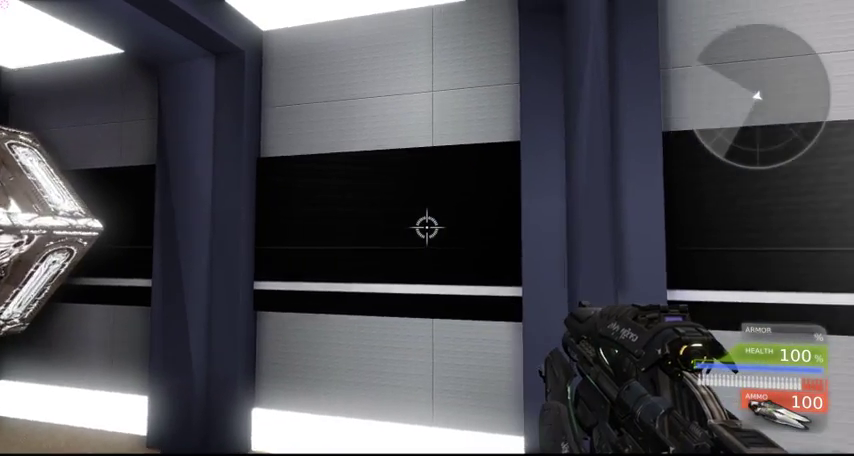
pyautogui.moveTo(427, 228)
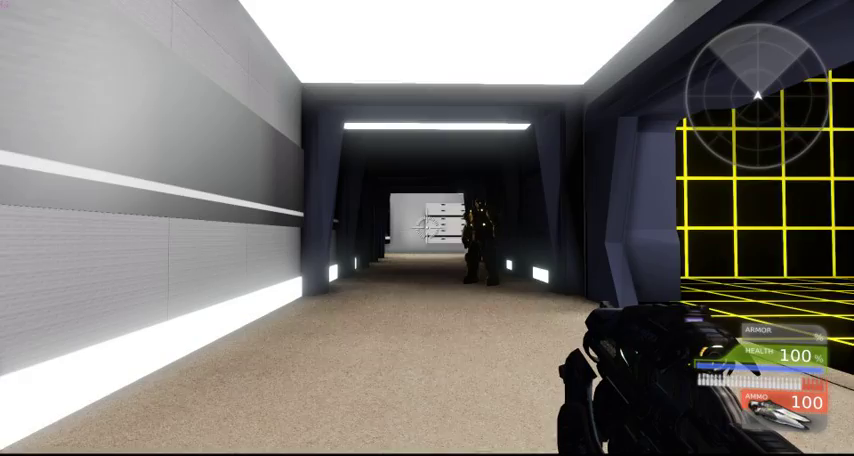
pyautogui.moveTo(427, 228)
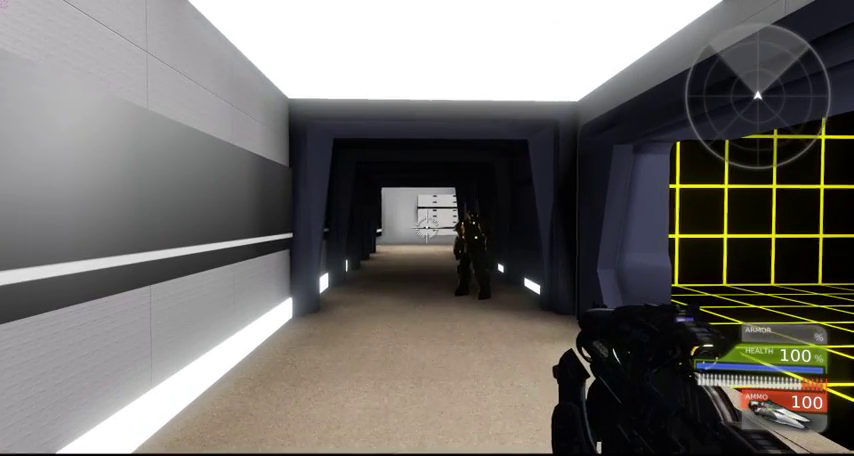
pyautogui.moveTo(427, 228)
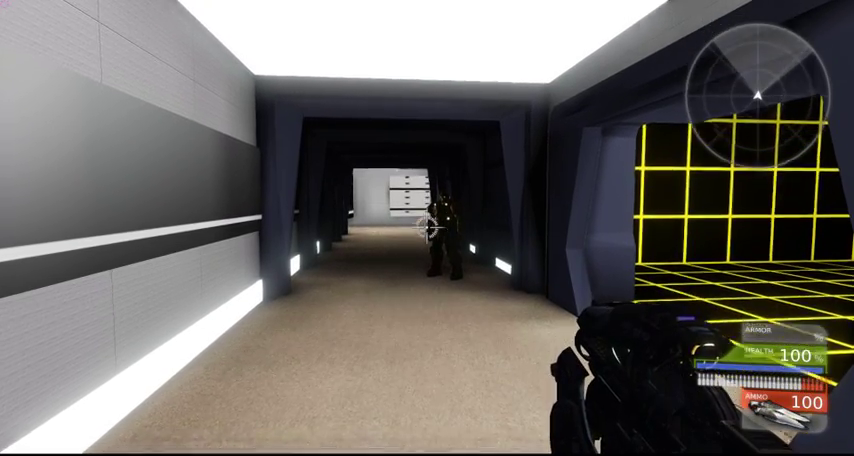
pyautogui.moveTo(427, 228)
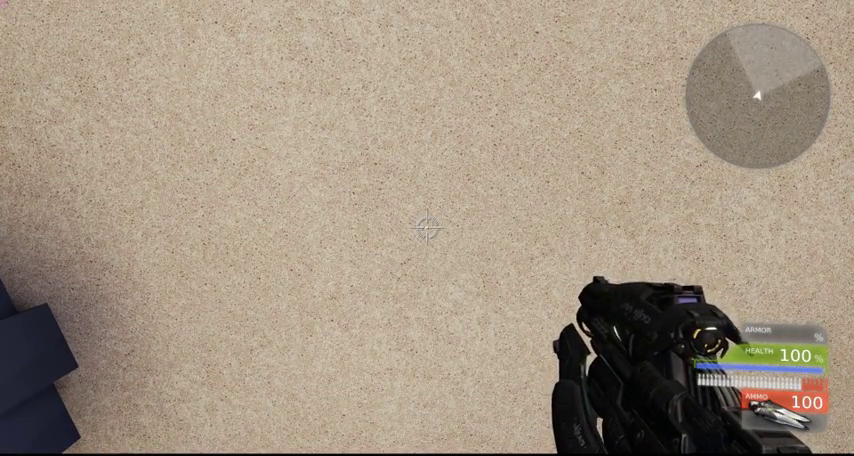
pyautogui.moveTo(427, 228)
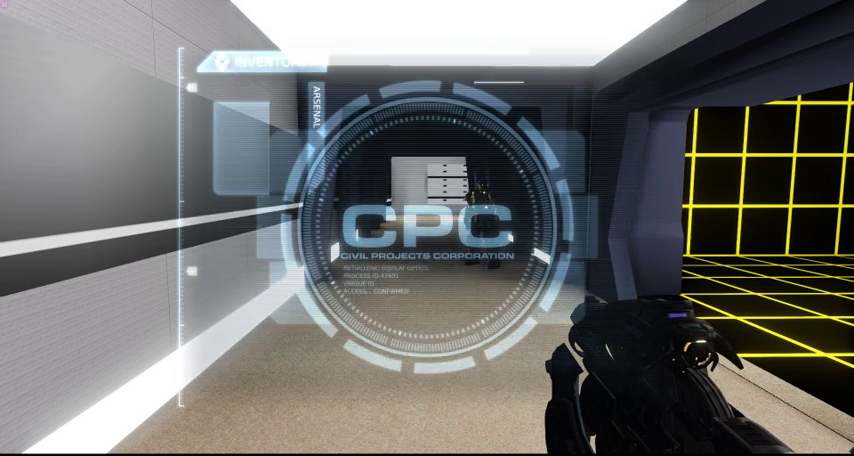
# Bring up the CPC inventory screen with the Link Gun and its description.
pyautogui.click(263, 59)
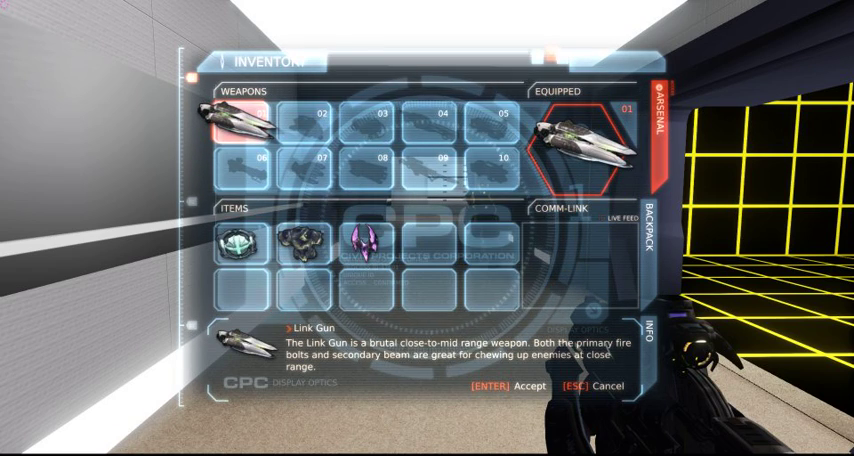